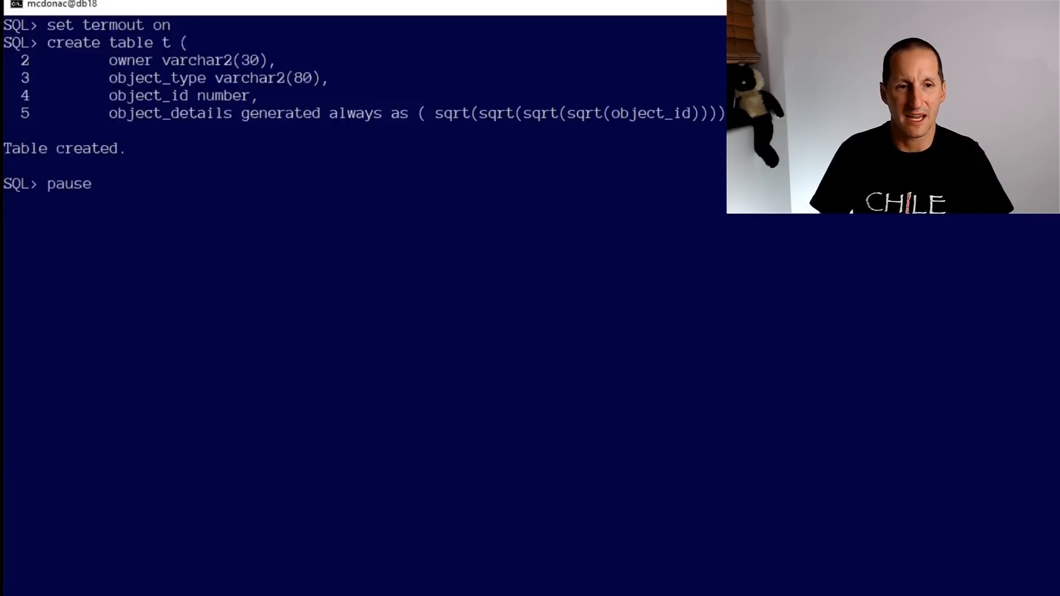
- Create table t with virtual column object_details and time max(object_details): 2.07564326 in 5.39 s
{"action": "key", "text": "Return"}
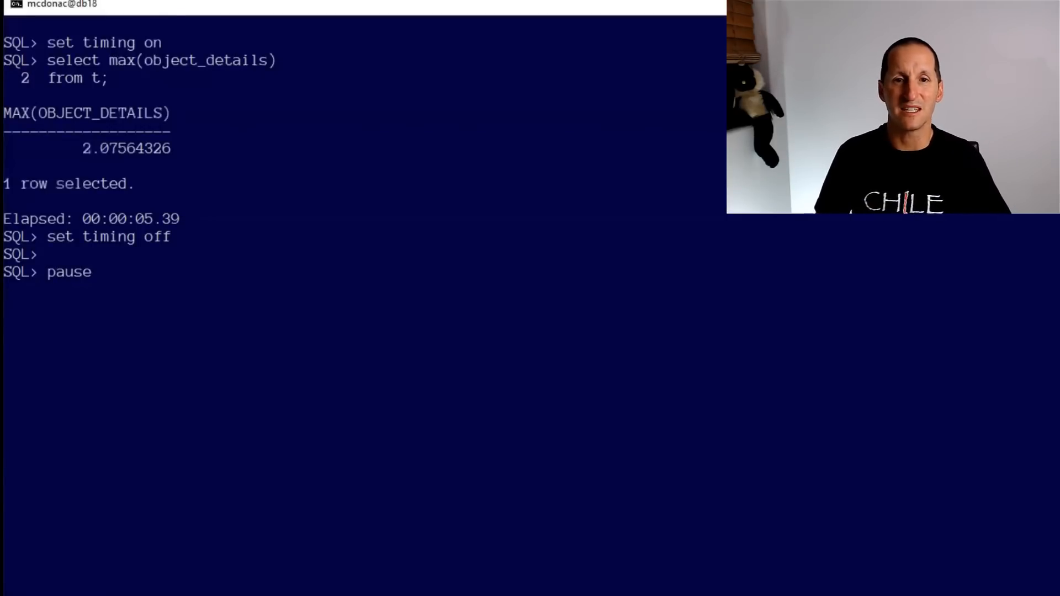
- Count 1647360 rows in t, confirm COMPLETED population in v$im_segments, and rerun the timed max query
{"action": "key", "text": "Return"}
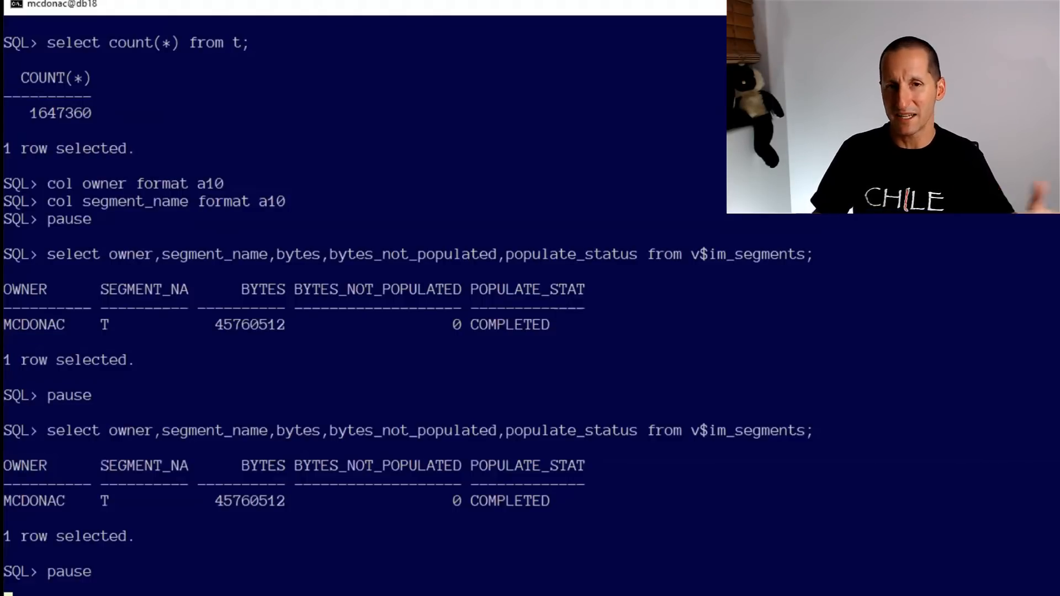
{"action": "key", "text": "Return"}
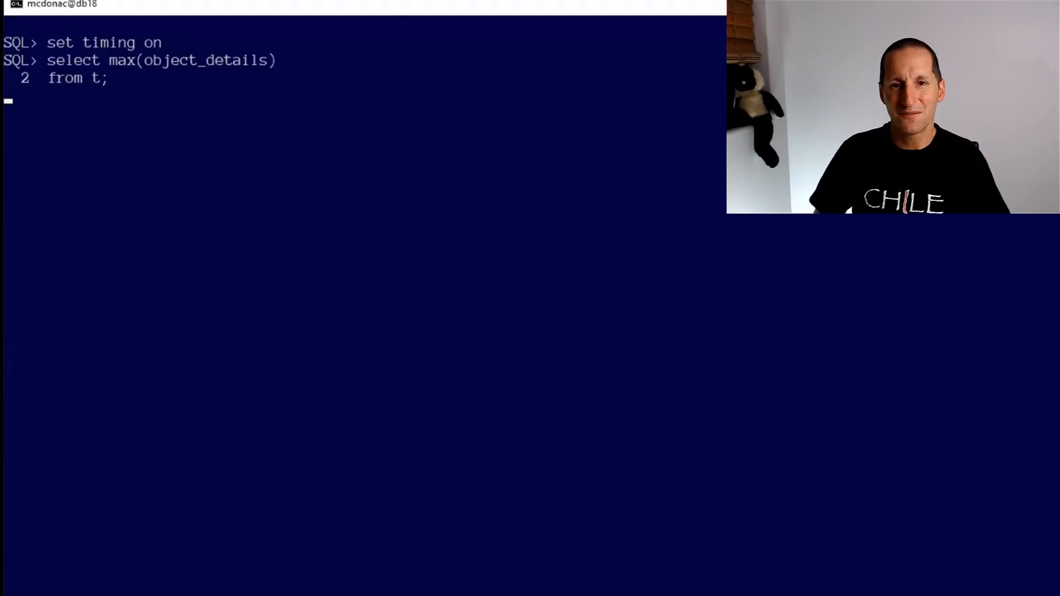
- Show the inmemory_virtual_columns parameter, reported as MANUAL
{"action": "key", "text": "Return"}
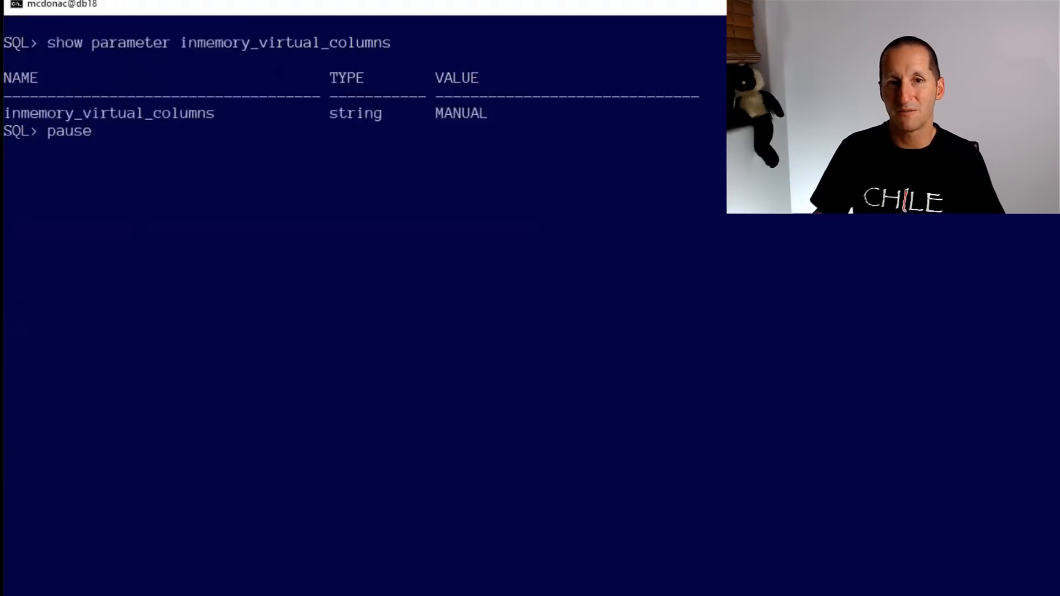
- Add object_details to the in-memory store, see the max query still take 5.33 s, then set t no inmemory
{"action": "key", "text": "Return"}
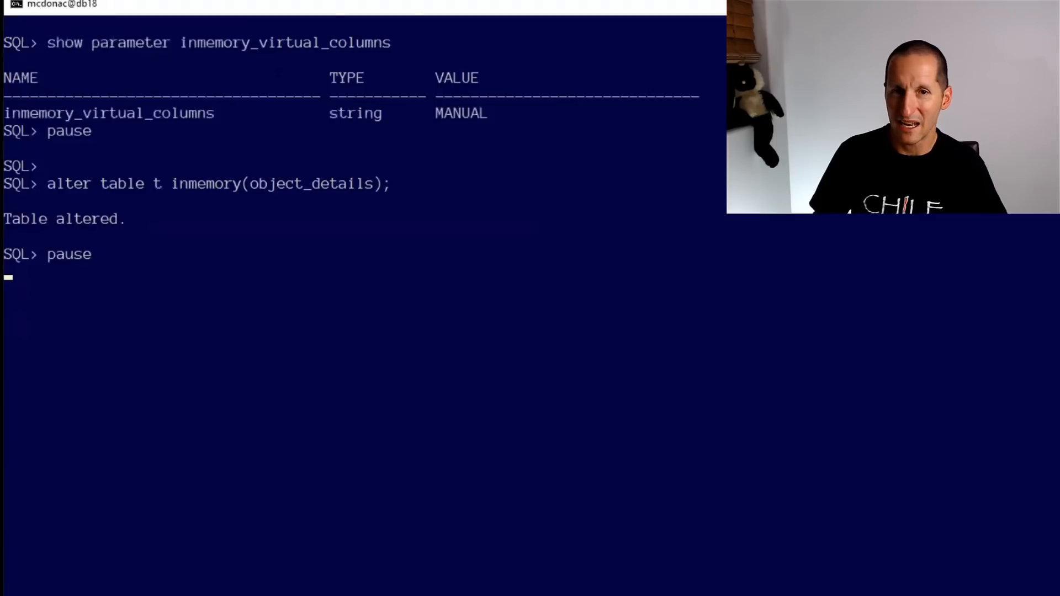
{"action": "key", "text": "Return"}
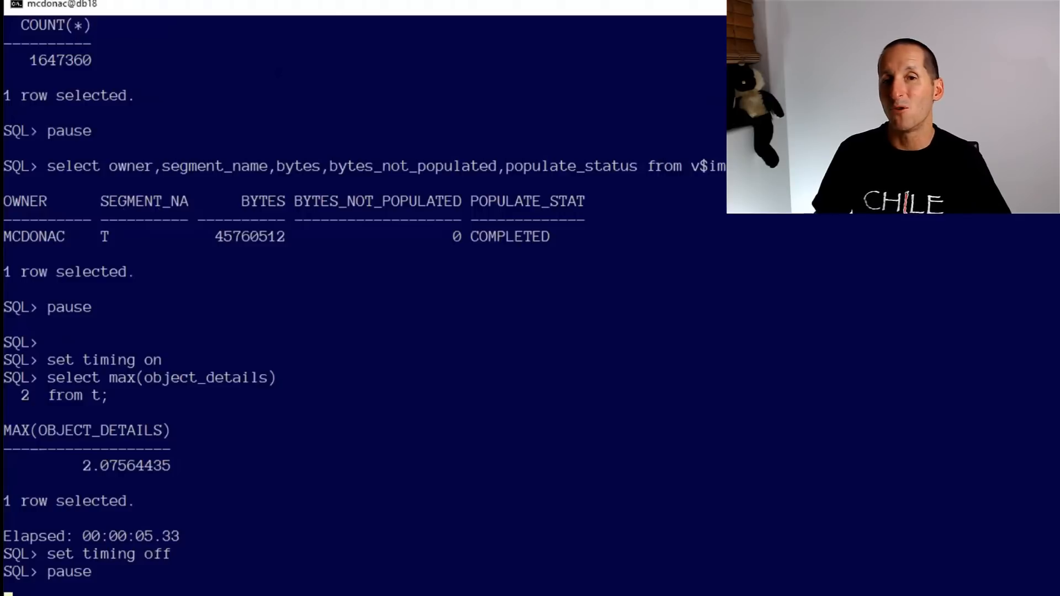
{"action": "key", "text": "Return"}
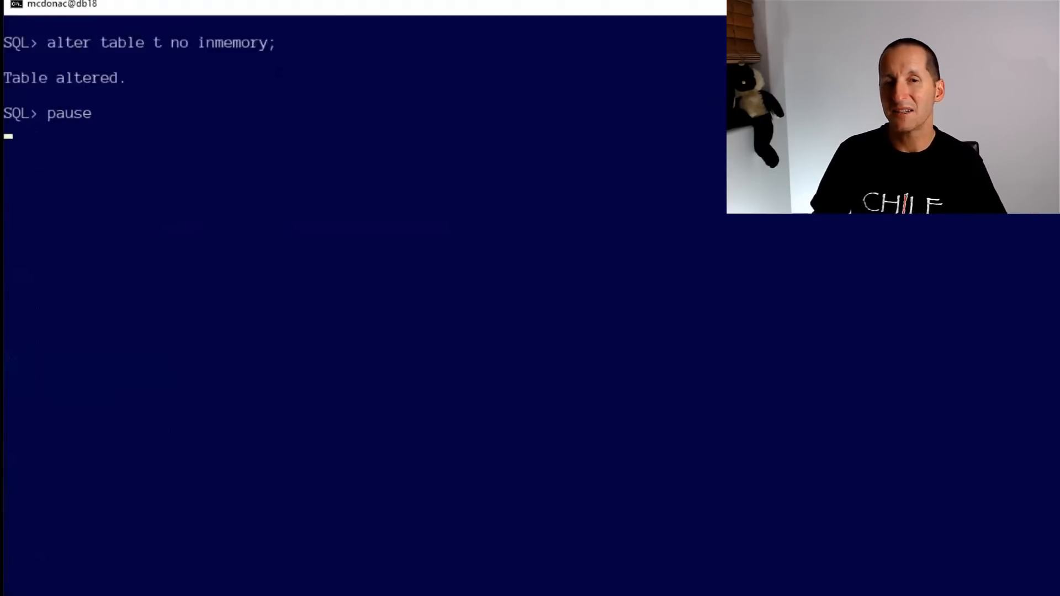
- Re-enable in-memory on t so max(object_details) returns 2.07564435 in 0.00 s, then move to detection
{"action": "key", "text": "Return"}
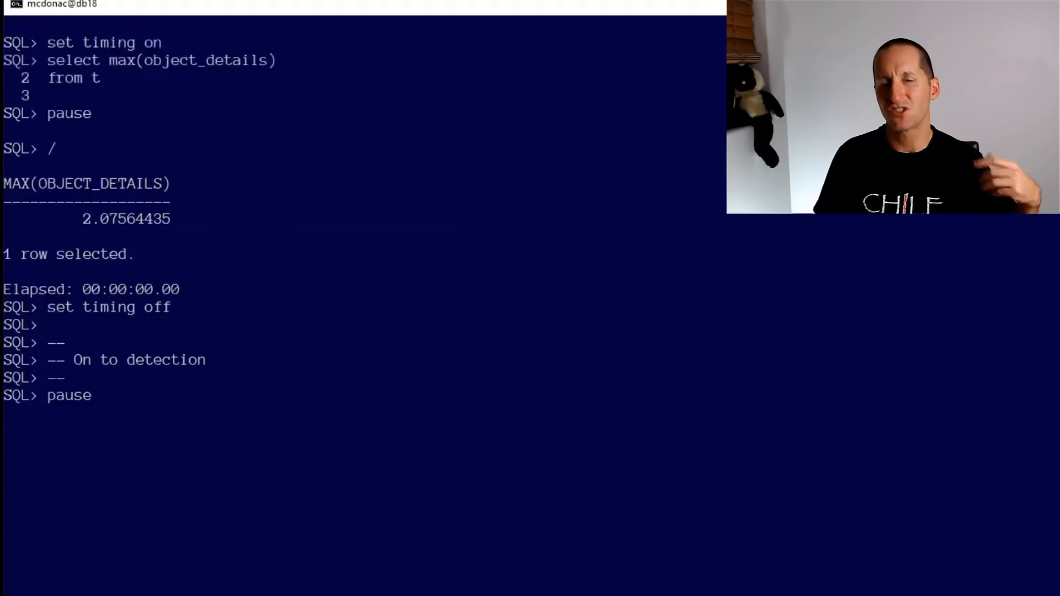
{"action": "key", "text": "Return"}
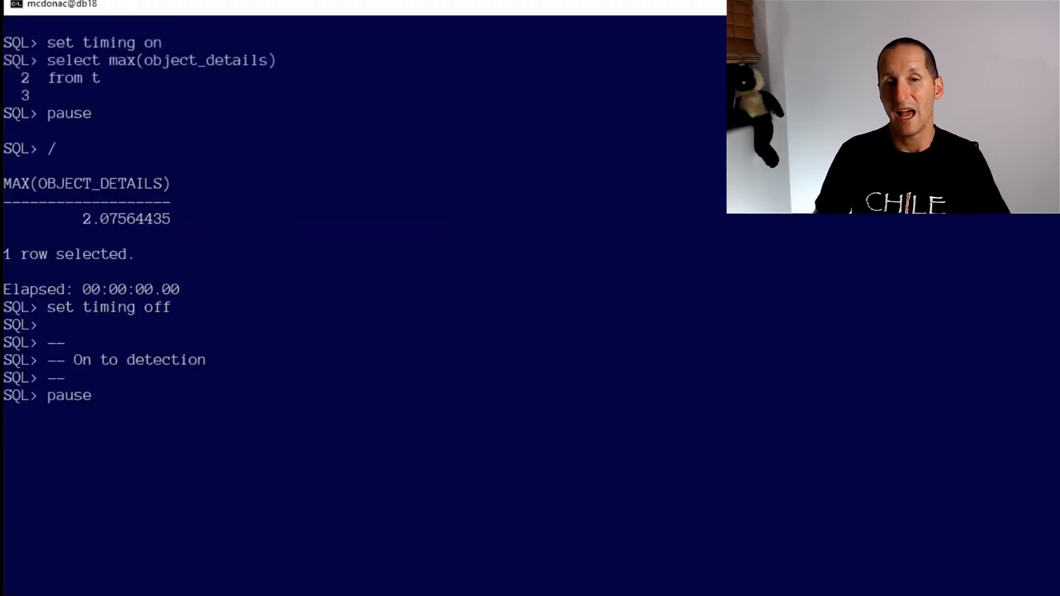
- Keep the 0.00-second max(object_details) result 2.07564435, turn timing off and reach the detection section
{"action": "key", "text": "Return"}
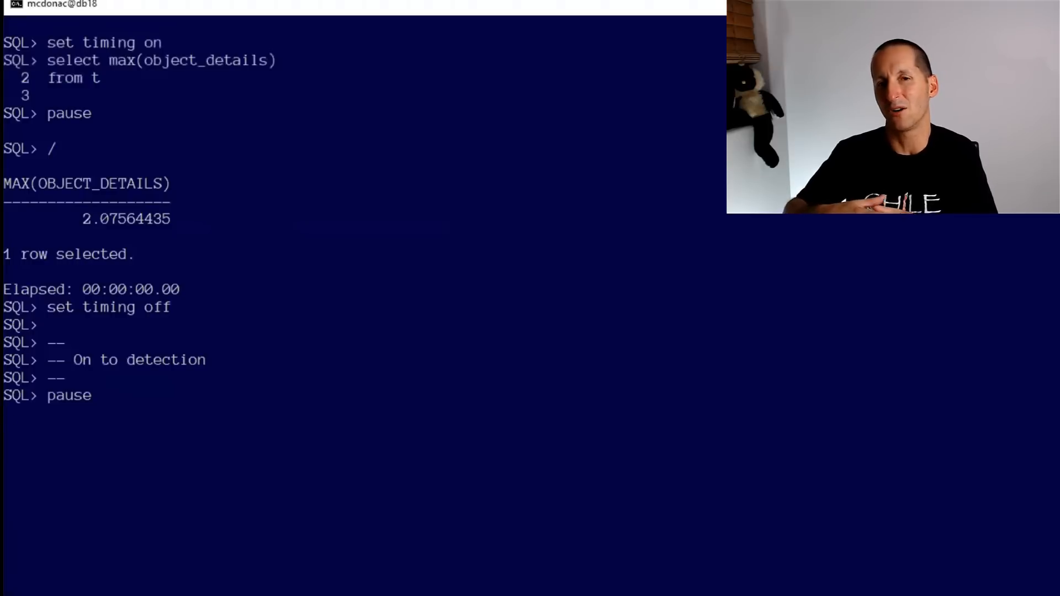
{"action": "key", "text": "Return"}
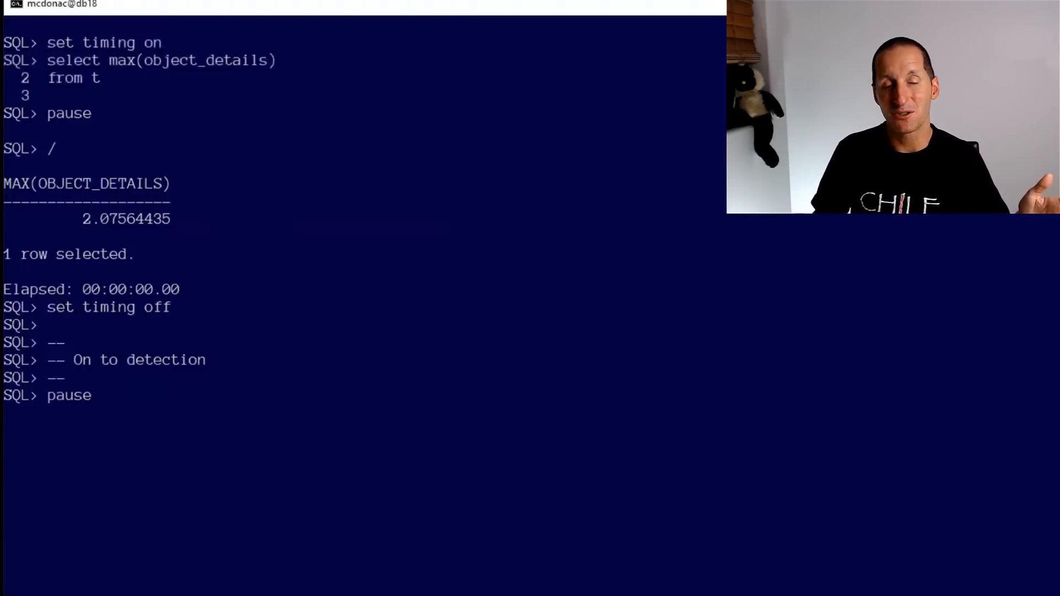
- Toggle t no inmemory / inmemory and list v$im_column_level: OBJECT_DETAILS UNSPECIFIED, others DEFAULT
{"action": "key", "text": "Return"}
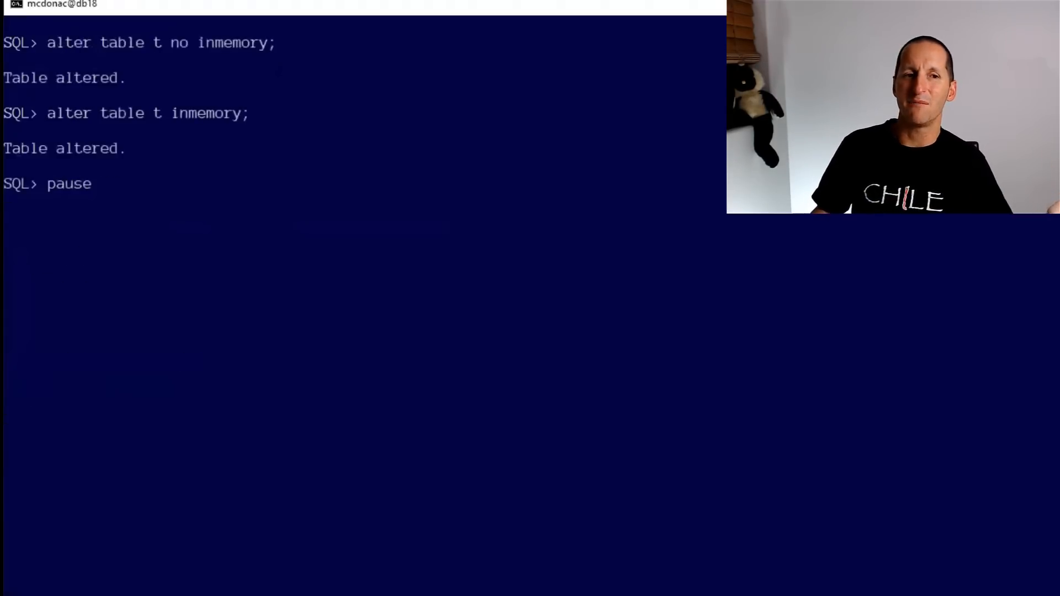
{"action": "key", "text": "Return"}
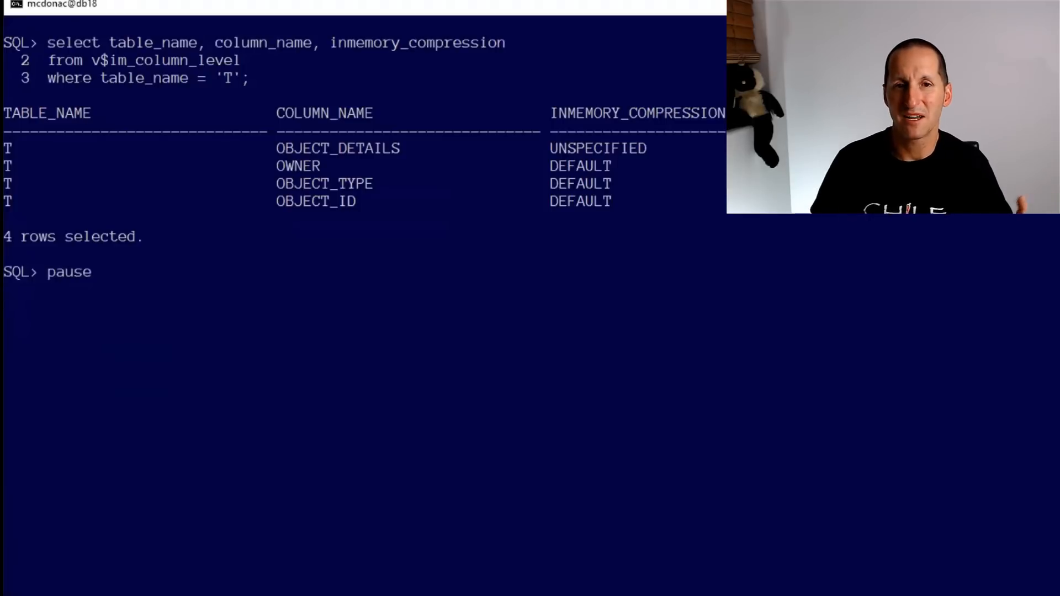
{"action": "key", "text": "Return"}
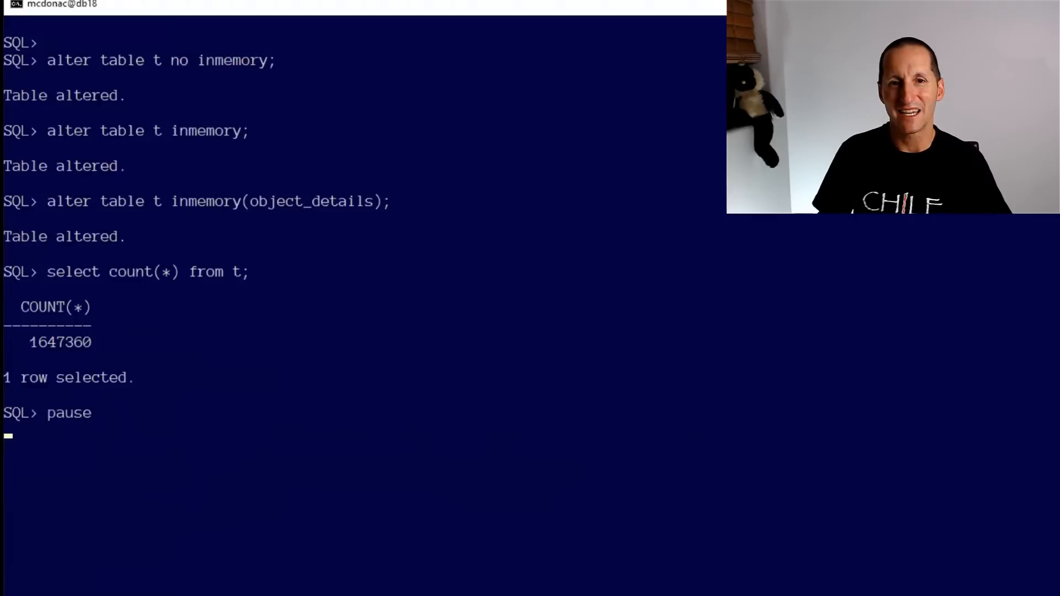
{"action": "key", "text": "Return"}
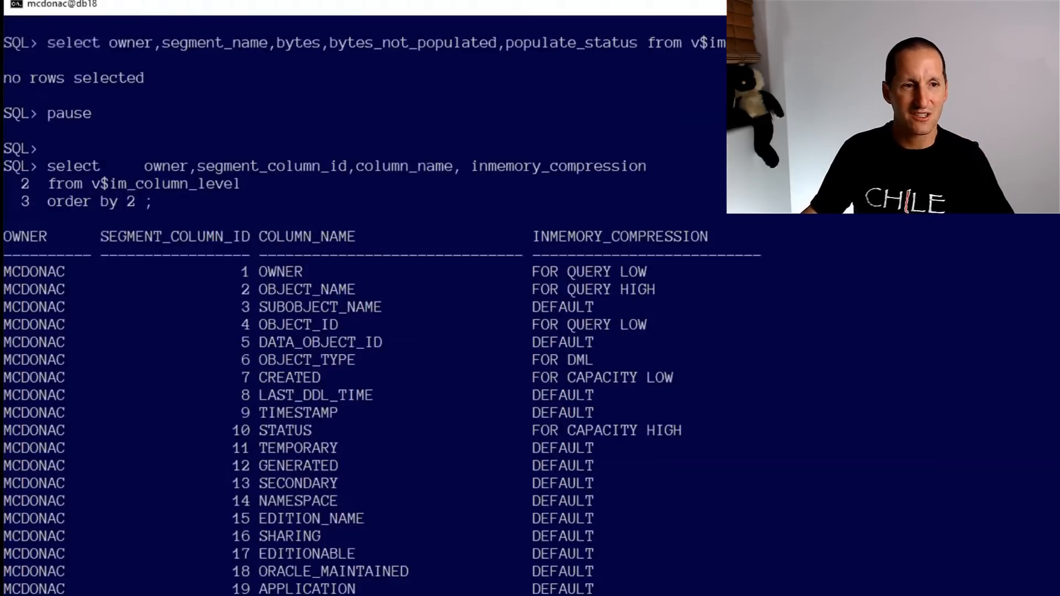
- Scroll down to the alter table t inmemory result with count(*) returning 1647340 rows
{"action": "scroll", "scroll_direction": "down", "scroll_amount": 3}
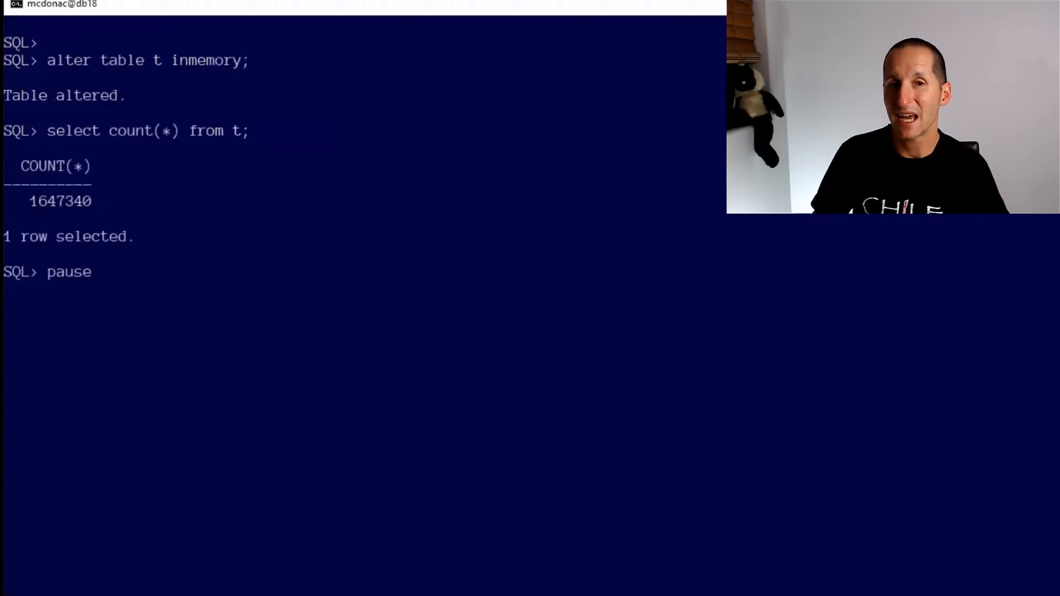
- Confirm t COMPLETED with 0 bytes unpopulated in v$im_segments, then list columns with DUPLICATED and SHARDED as NO INMEMORY
{"action": "key", "text": "Return"}
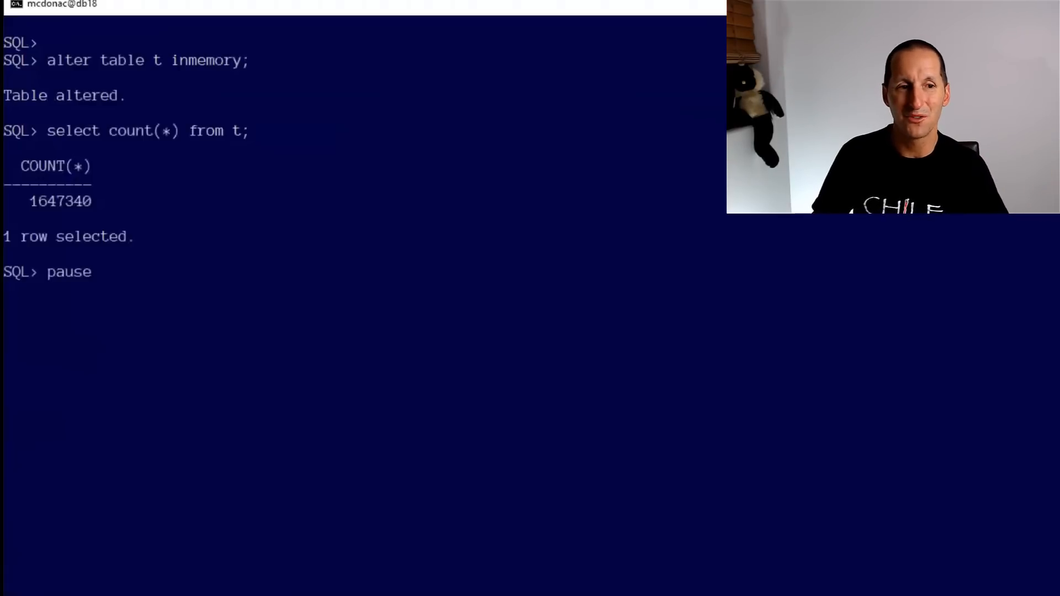
{"action": "key", "text": "Return"}
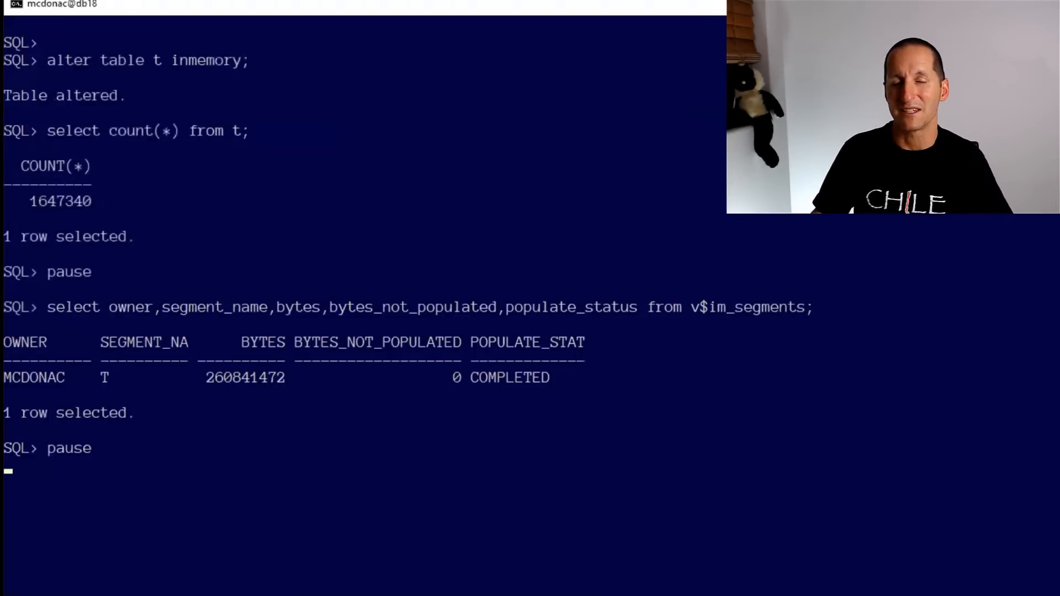
{"action": "key", "text": "Return"}
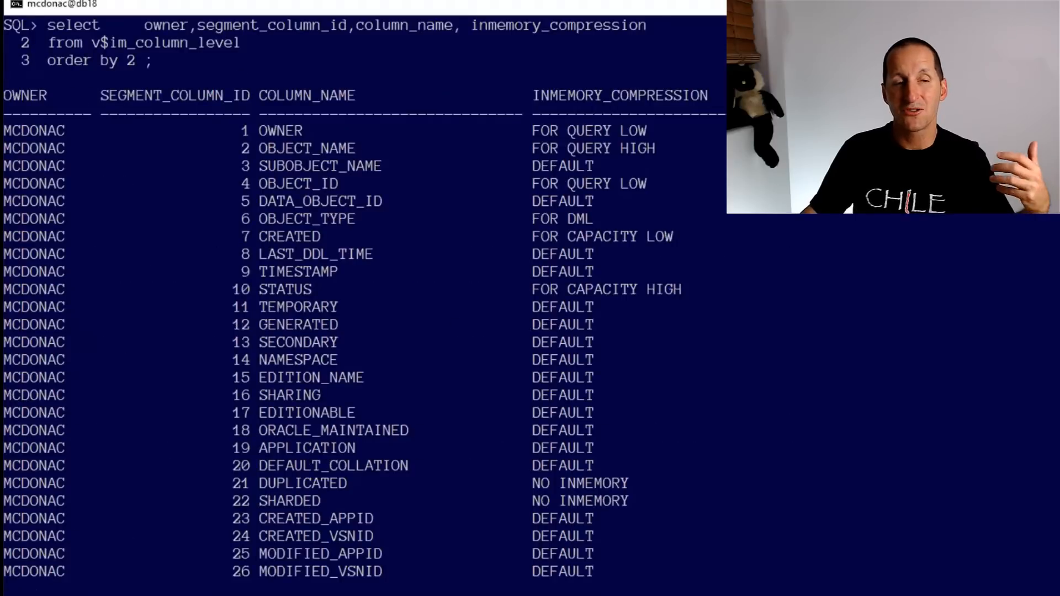